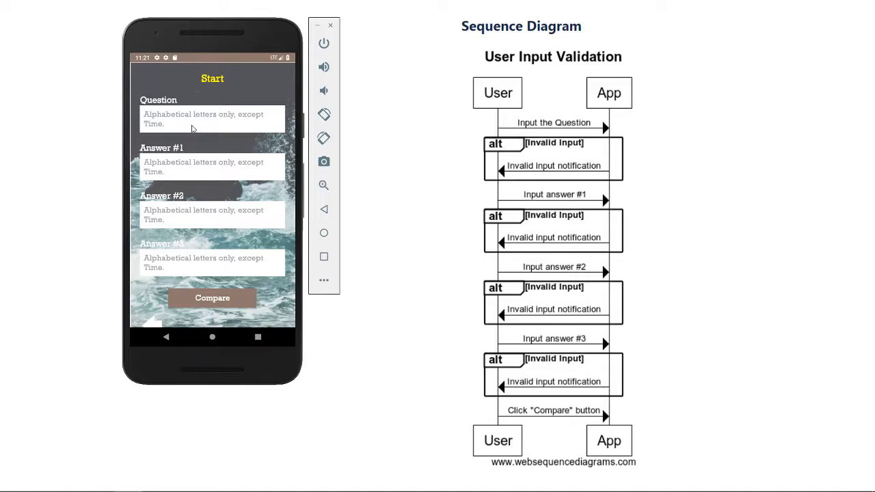
- Enter 'adfgr455' in the Question field so it is flagged as invalid input
click(211, 118)
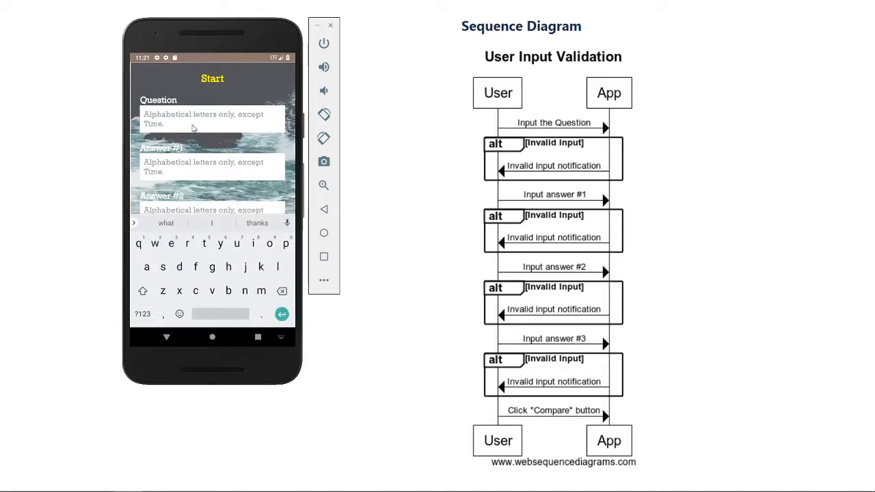
text(adfgr4556)
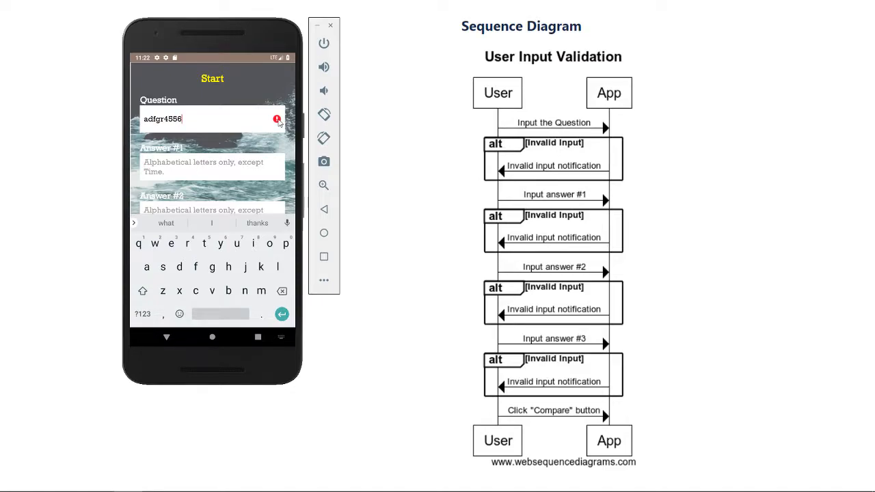
click(276, 118)
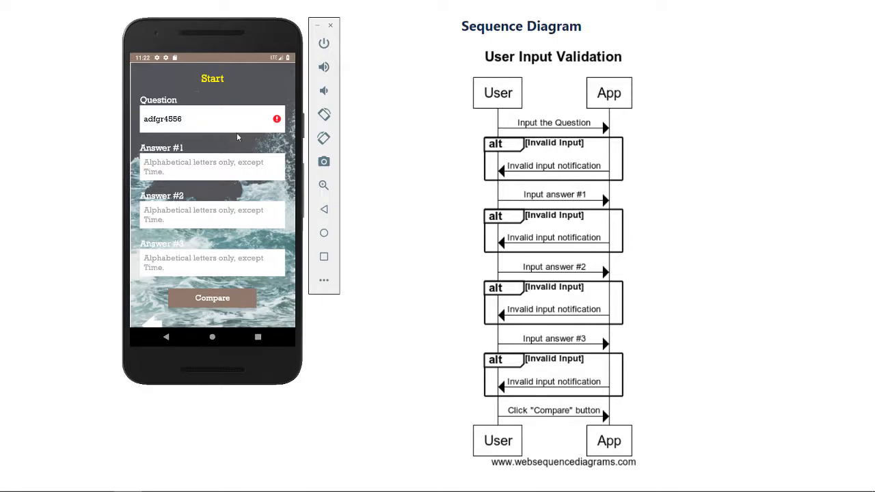
- Correct the question to letters only, fill the answers, and compare them
click(180, 119)
text(we)
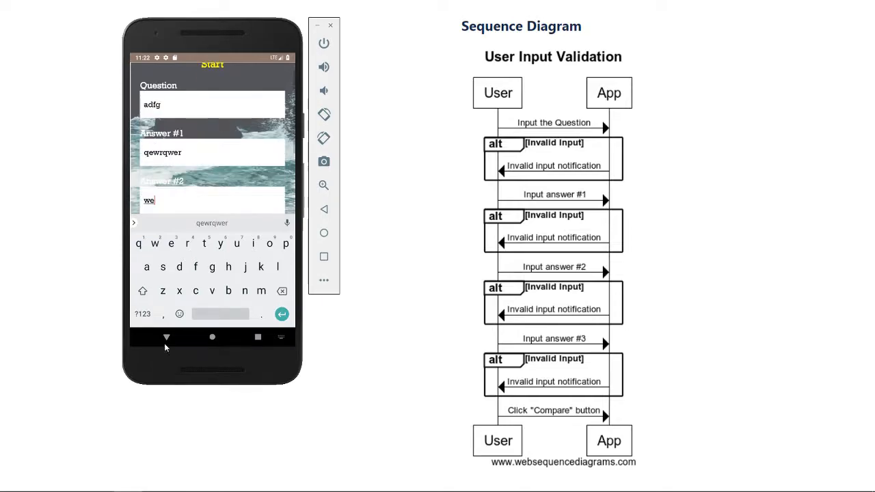
text(r)
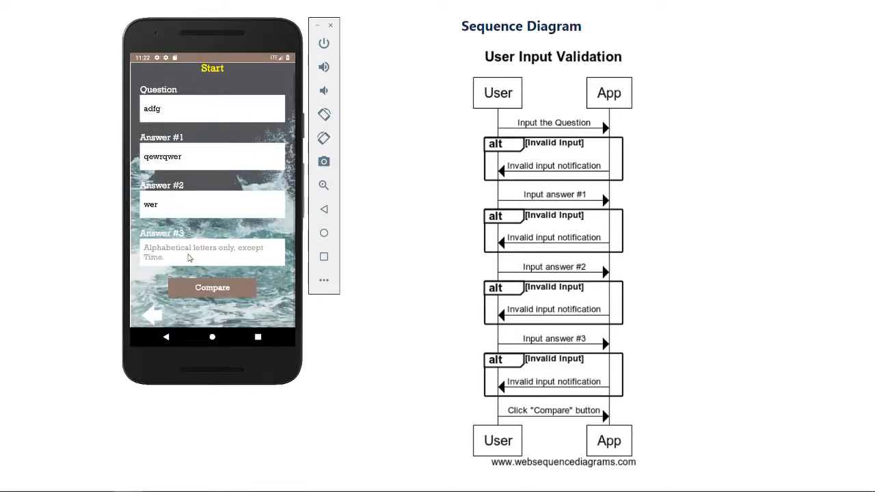
text(qwerqw)
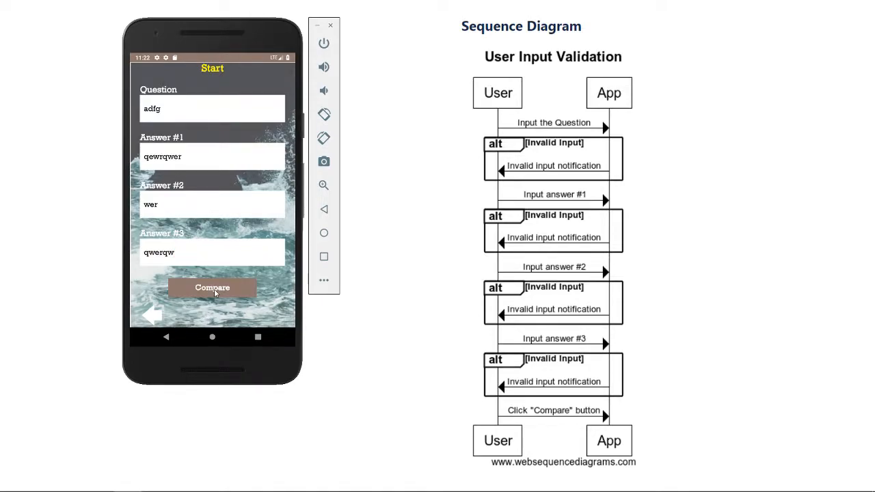
click(212, 288)
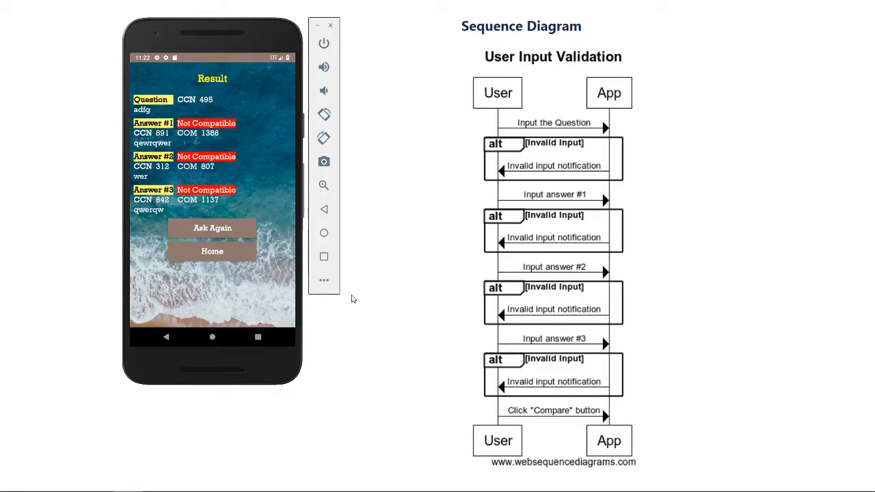
mouse_move(356, 298)
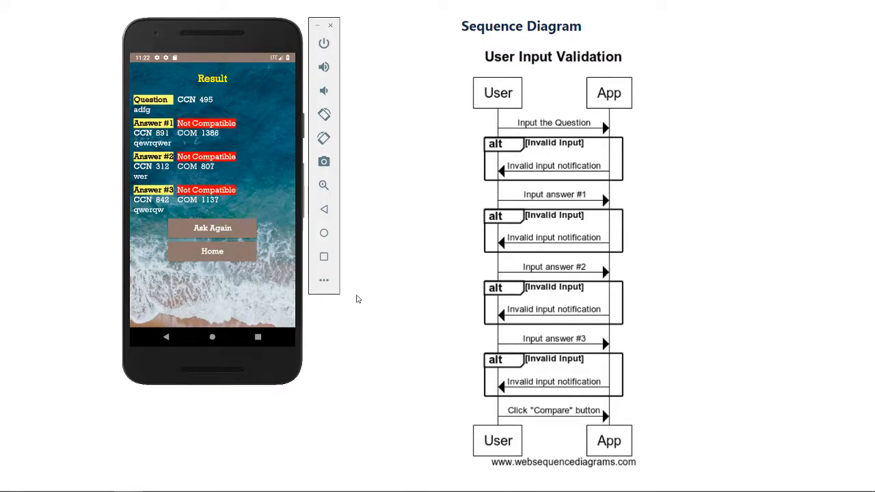
- Bring up the overview of open windows with Alt+Tab
key(alt+tab)
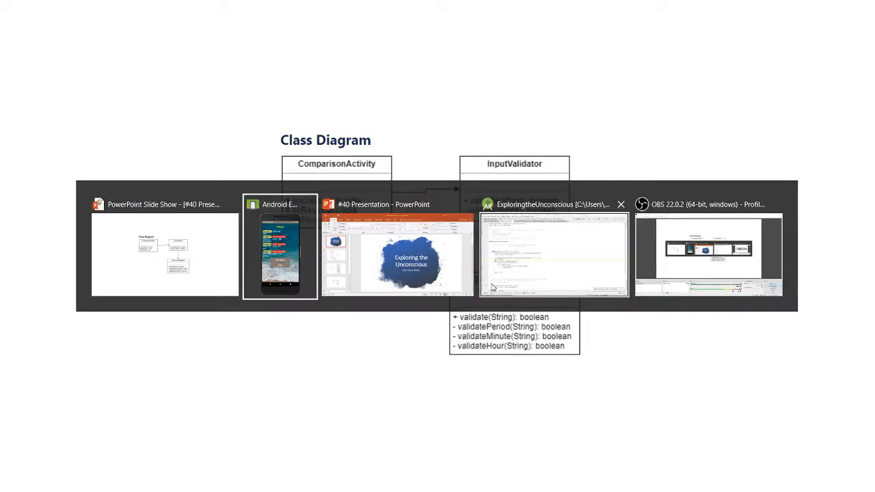
- Review ComparisonActivity's validation block, then show InputValidator.java in the editor
click(552, 255)
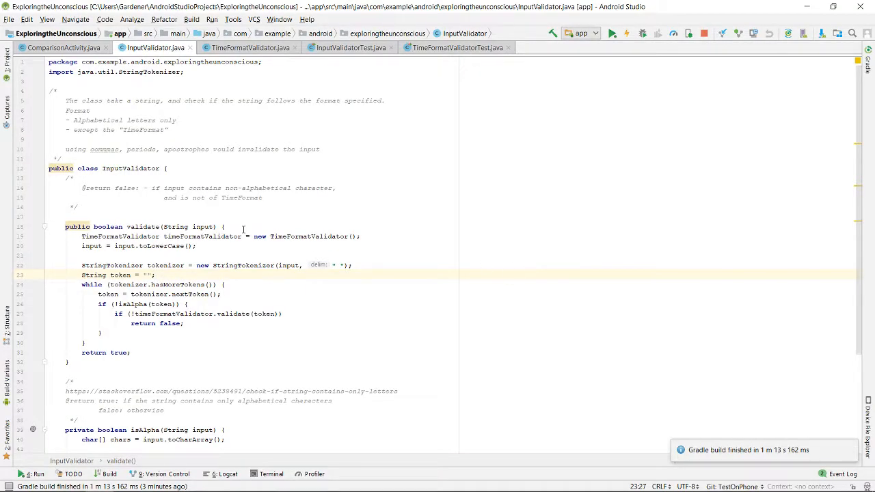
click(61, 46)
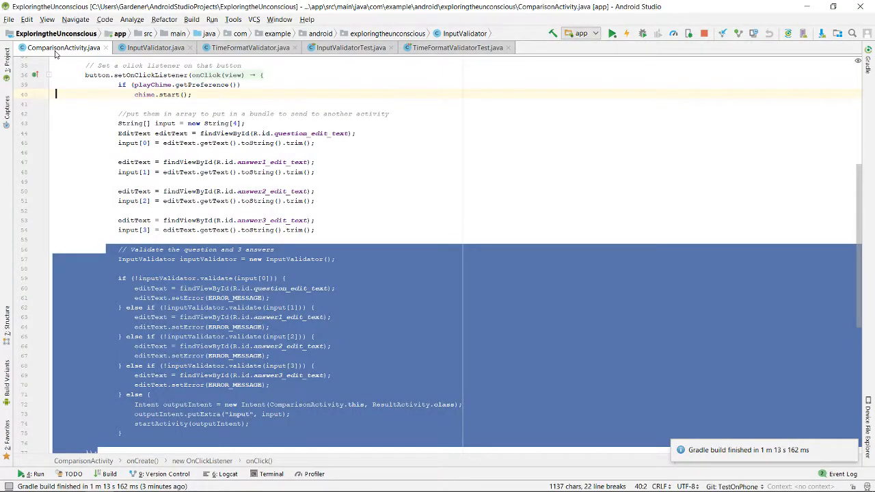
click(177, 260)
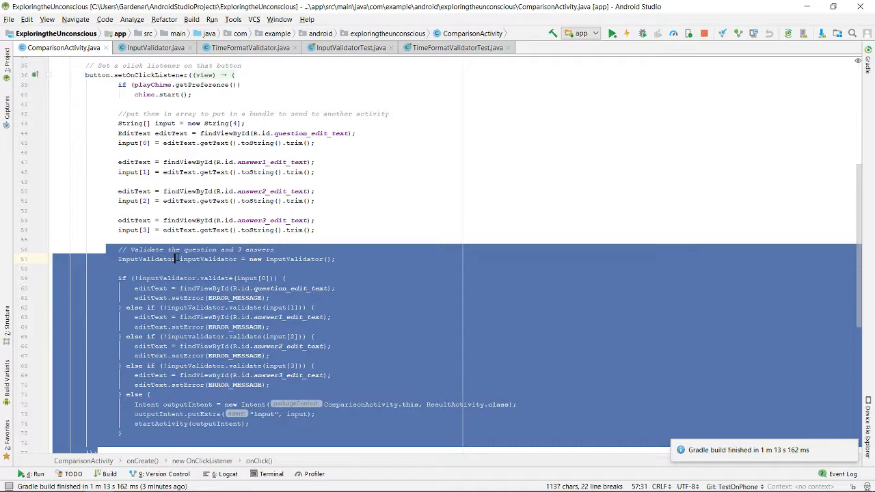
click(156, 46)
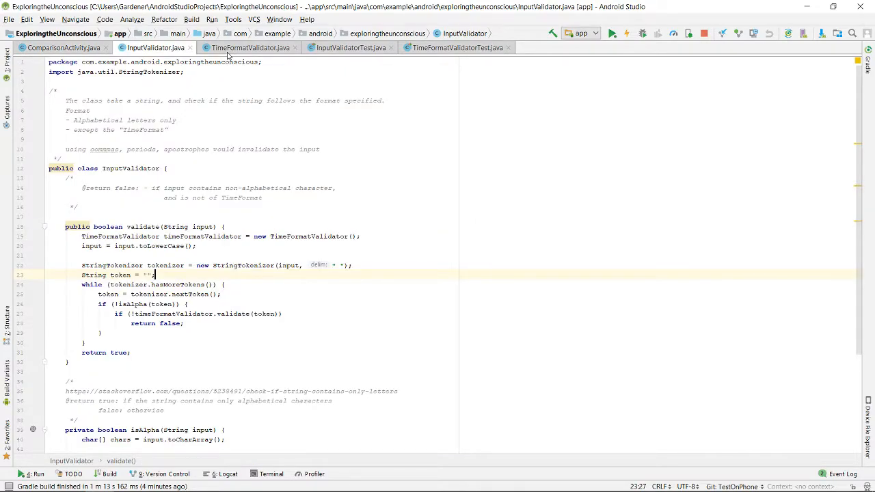
- Review InputValidator's isAlpha helper that returns false for non-letter characters
scroll(down, 3)
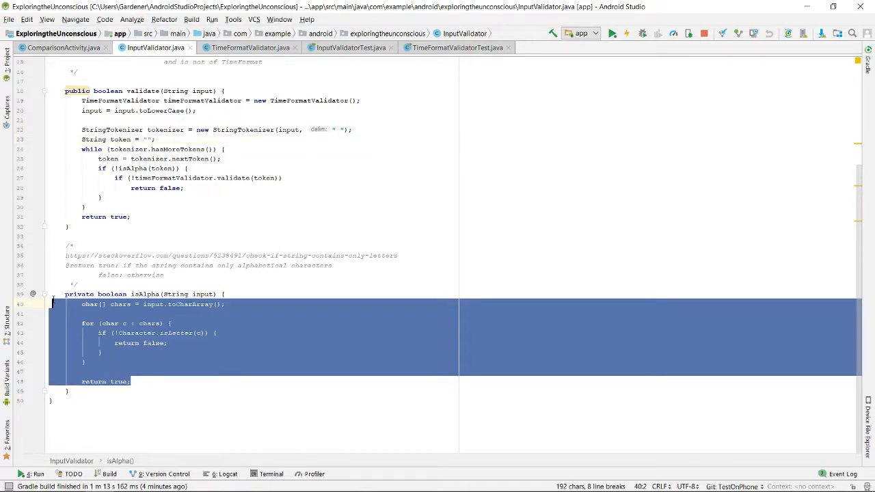
mouse_move(55, 303)
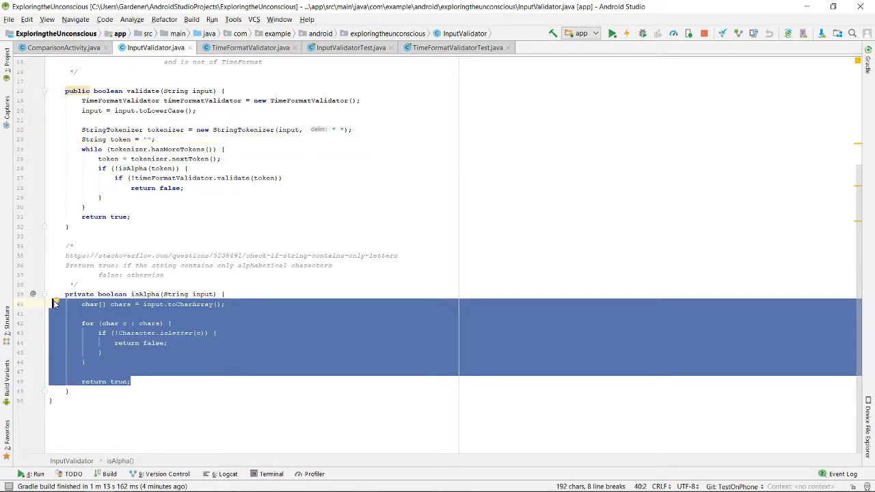
click(137, 313)
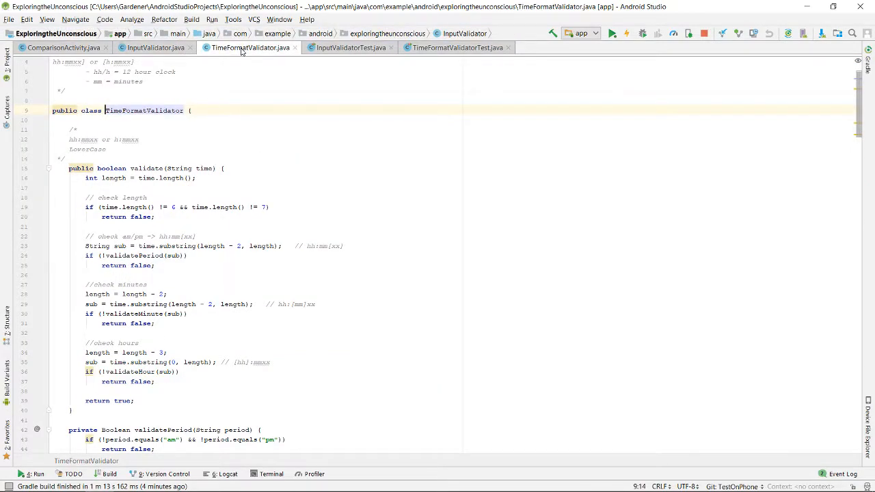
- Scroll through TimeFormatValidator's period, minute and hour checks, then return to InputValidator.java
scroll(down, 3)
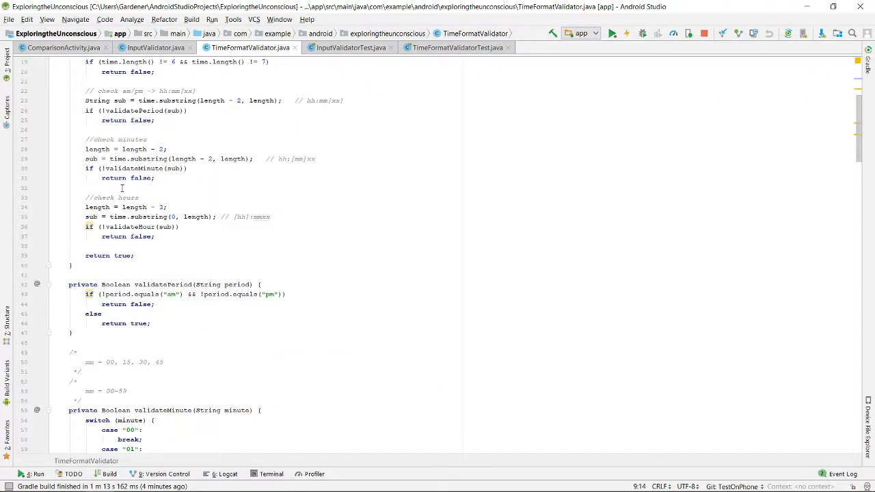
scroll(down, 3)
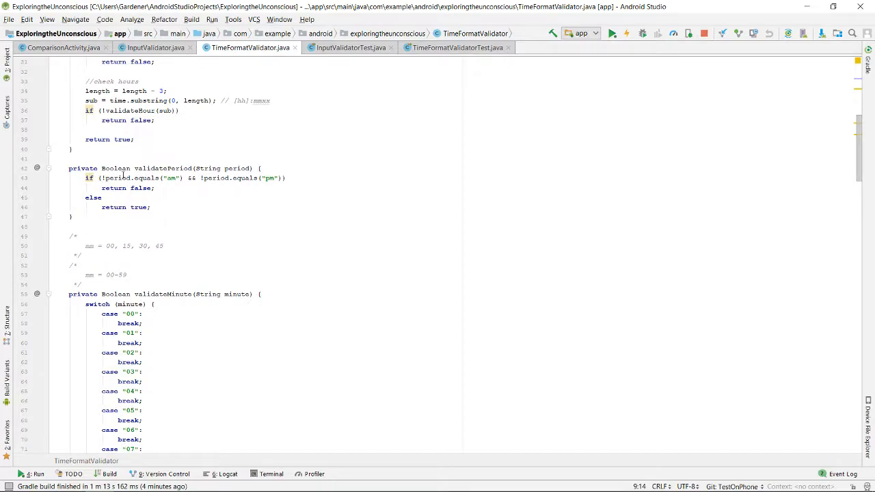
scroll(down, 3)
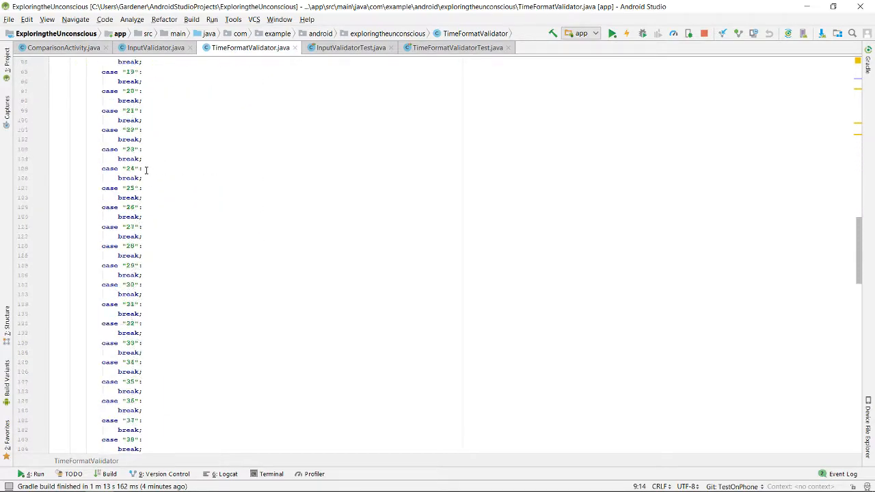
scroll(down, 3)
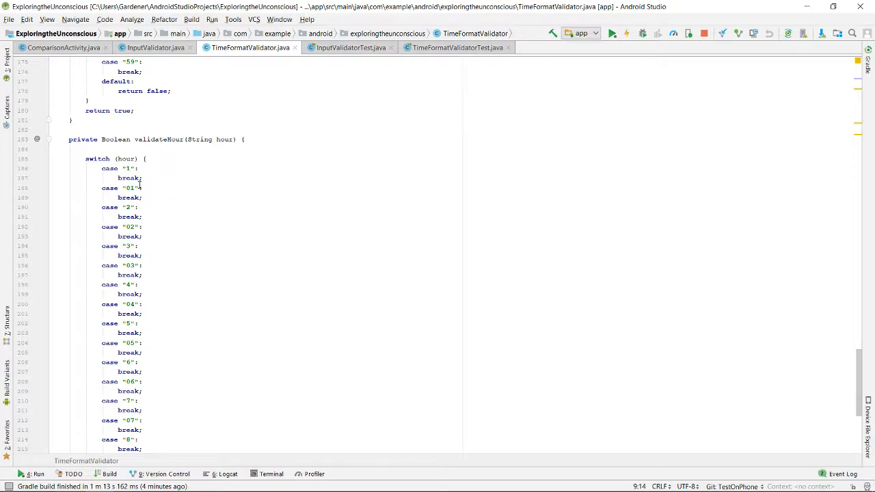
scroll(down, 3)
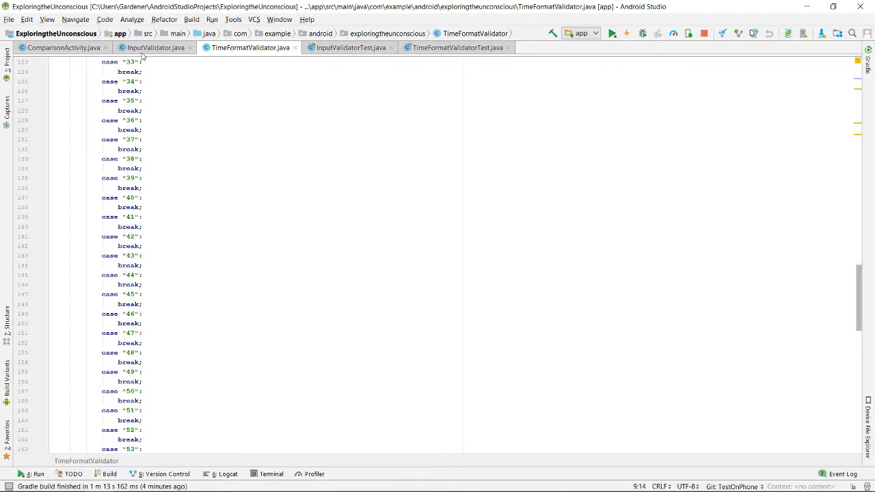
click(156, 46)
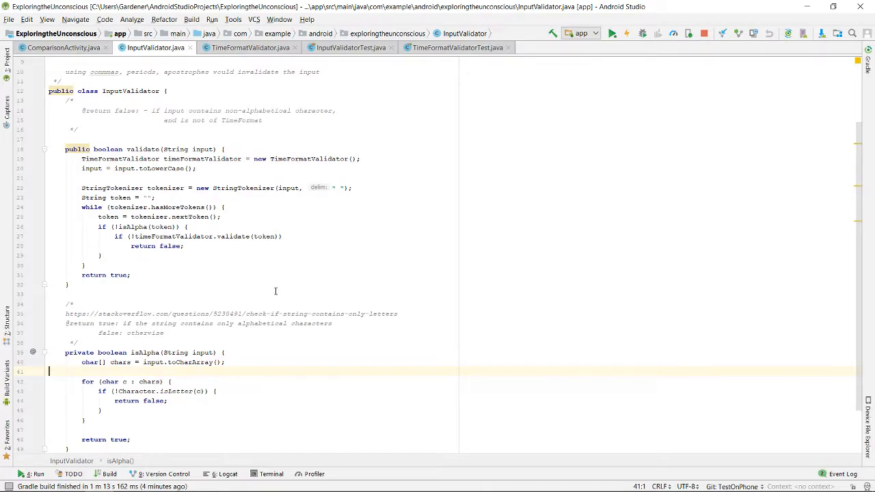
mouse_move(285, 287)
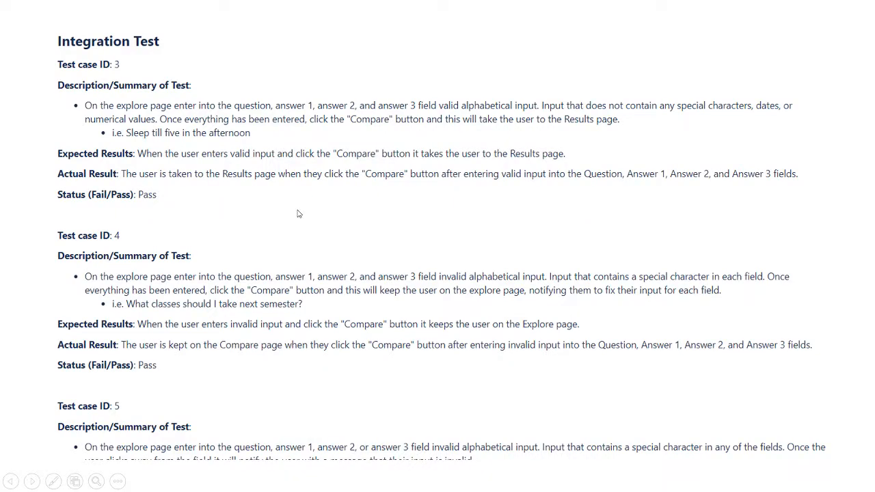
- Switch back to Android Studio and show InputValidatorTest with its five validate tests
key(alt+tab)
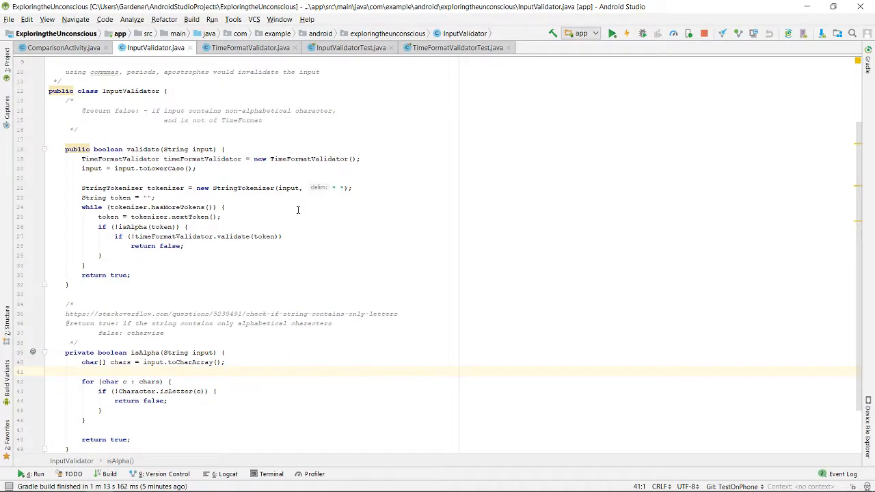
click(350, 46)
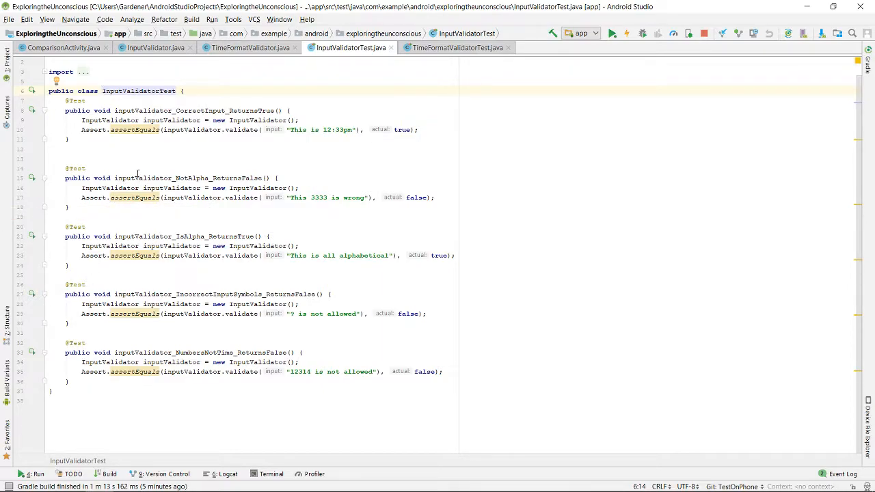
mouse_move(195, 215)
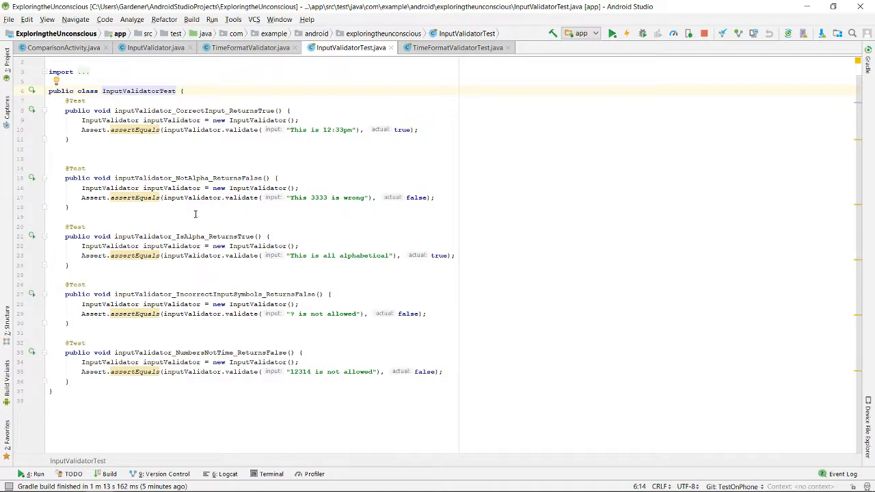
- Highlight InputValidatorTest test names, then show TimeFormatValidatorTest's four time-format tests
double_click(194, 110)
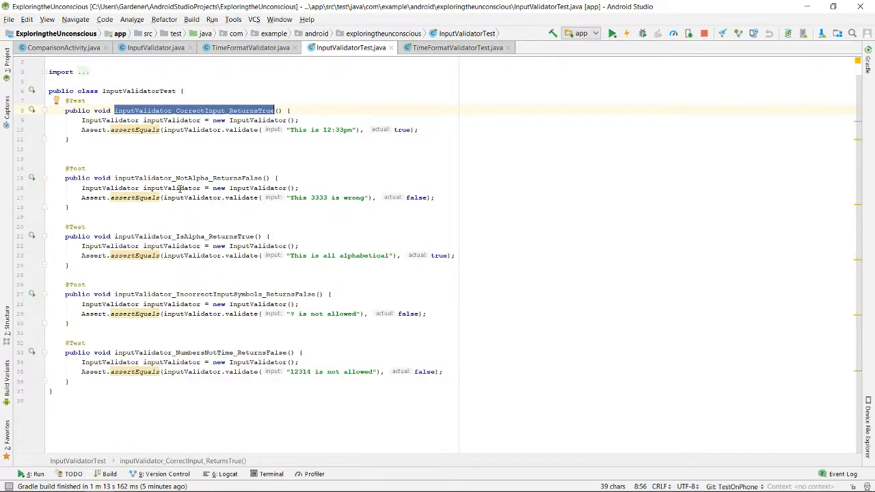
double_click(194, 235)
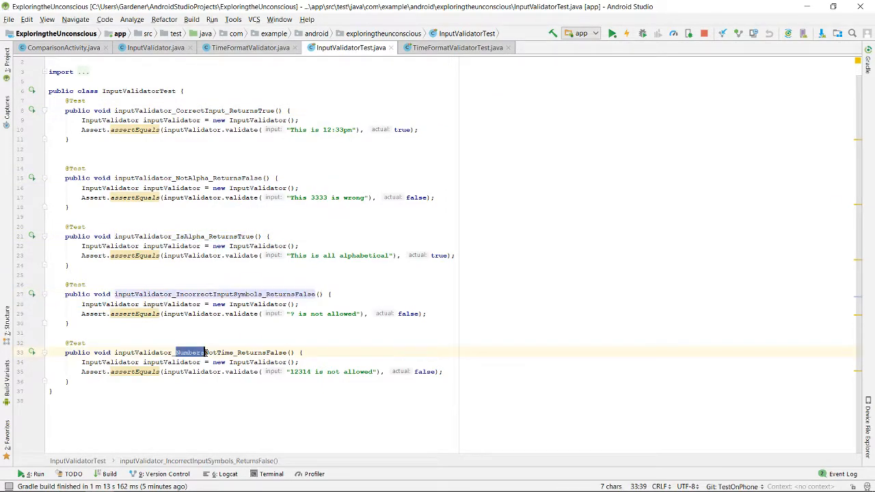
click(456, 46)
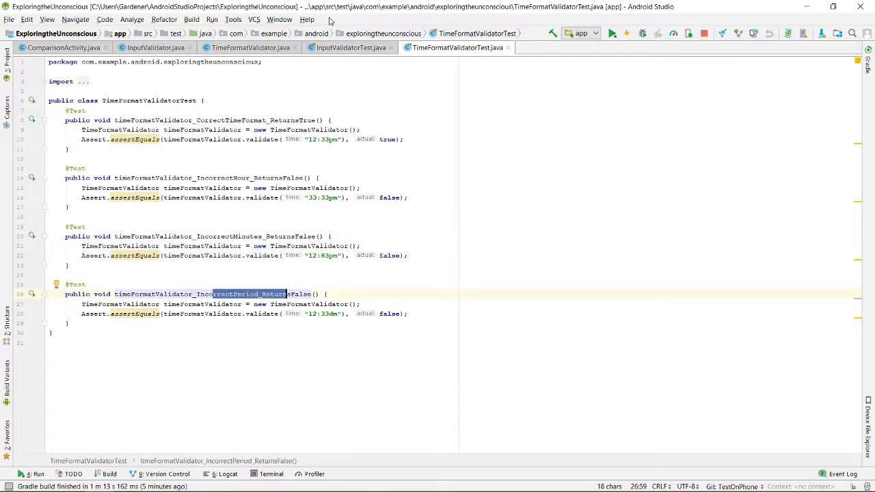
mouse_move(328, 22)
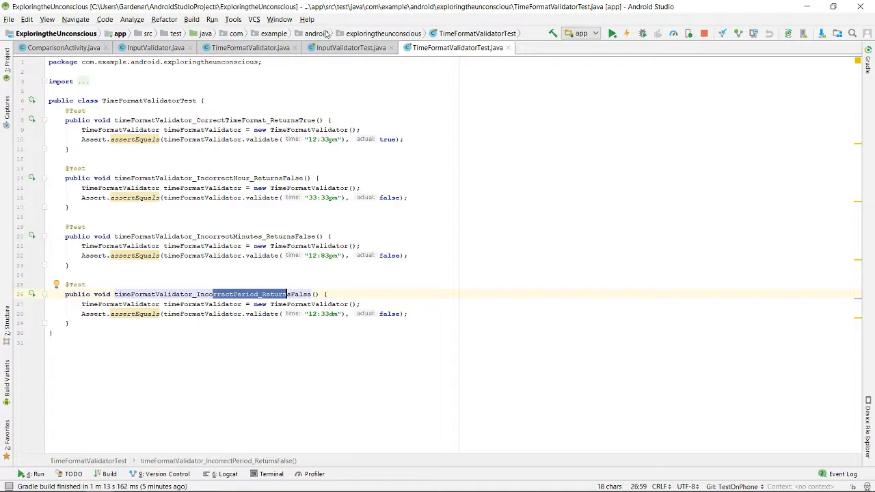